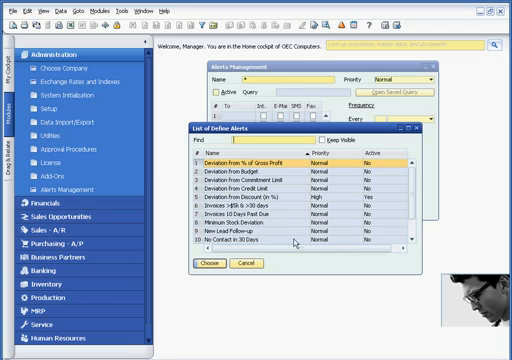
Step: Activate the Deviation from Discount (in %) alert with its recipients and watched documents, and update it
{"action": "scroll", "scroll_direction": "down", "scroll_amount": 3}
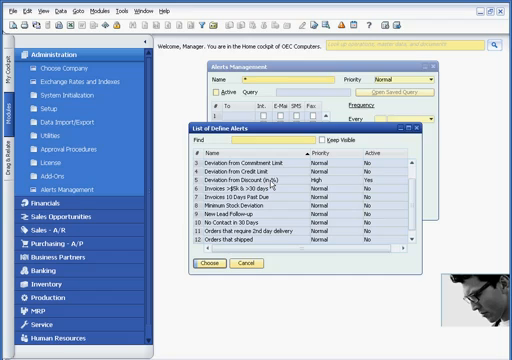
{"action": "left_click", "coordinate": [206, 264]}
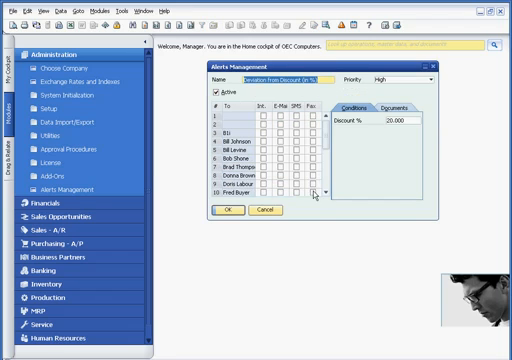
{"action": "scroll", "scroll_direction": "down", "scroll_amount": 3}
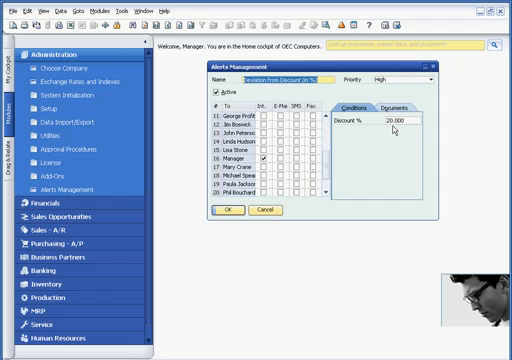
{"action": "left_click", "coordinate": [384, 104]}
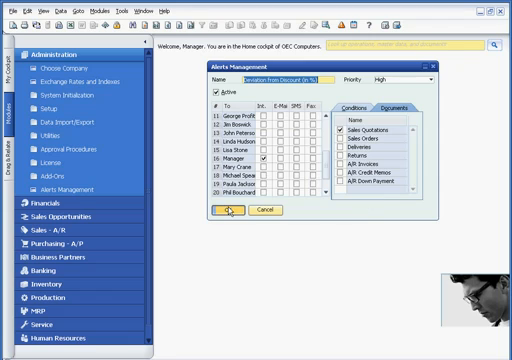
{"action": "left_click", "coordinate": [228, 210]}
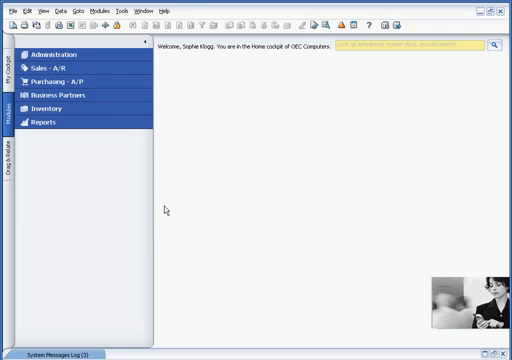
{"action": "mouse_move", "coordinate": [280, 168]}
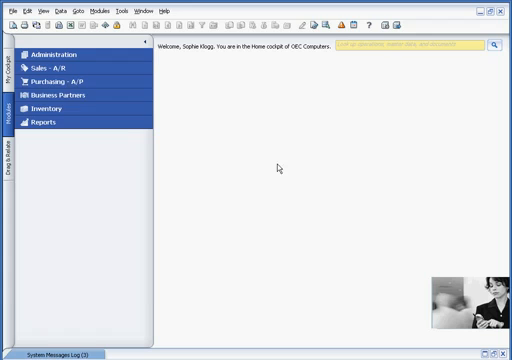
Step: Start a new sales quotation from the Sales - A/R module
{"action": "left_click", "coordinate": [50, 68]}
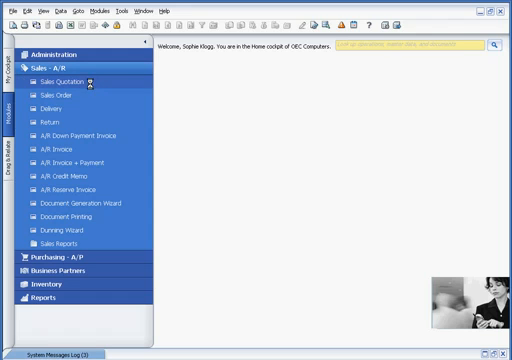
{"action": "left_click", "coordinate": [66, 80]}
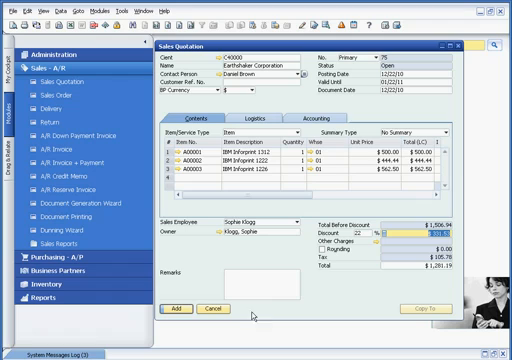
{"action": "mouse_move", "coordinate": [180, 306]}
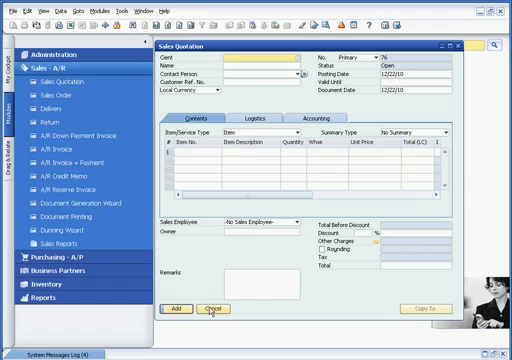
Step: Reopen the added quotation and review its negative gross profit breakdown
{"action": "left_click", "coordinate": [208, 308]}
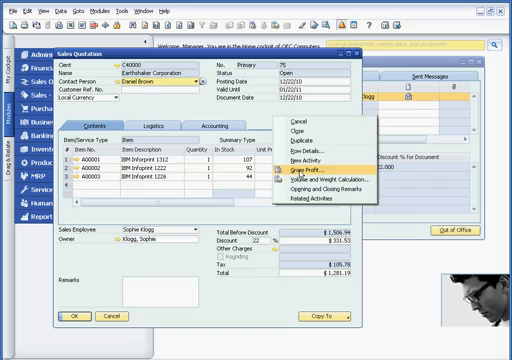
{"action": "left_click", "coordinate": [320, 176]}
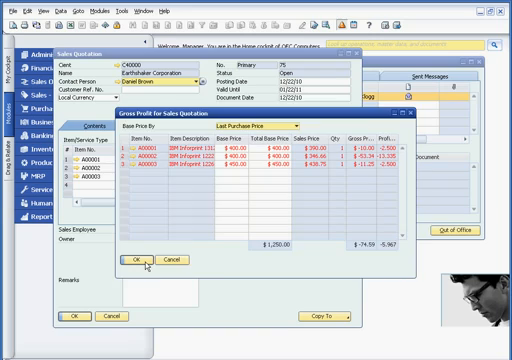
{"action": "left_click", "coordinate": [136, 260]}
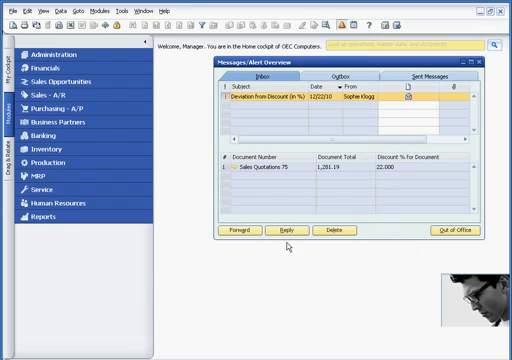
Step: Reply to the discount alert with a 'Call to discuss' message about the too-high discount
{"action": "left_click", "coordinate": [292, 232]}
{"action": "type", "text": "Discount is too high!"}
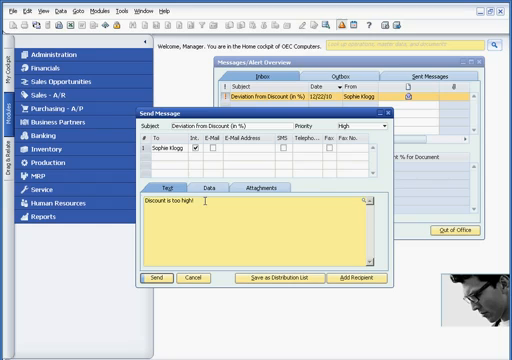
{"action": "type", "text": "Call o"}
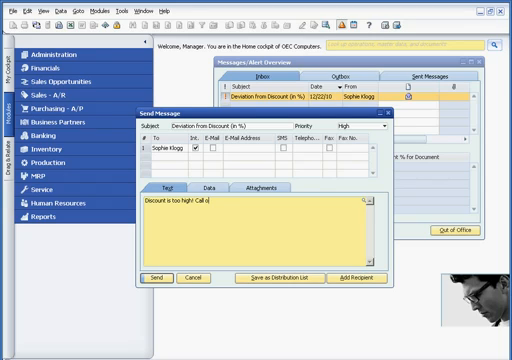
{"action": "type", "text": "to discuss"}
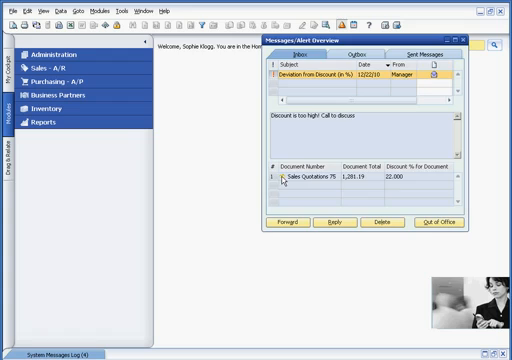
Step: Reopen quotation 75 from the alert, verify its corrected gross profit, and close the alerts overview
{"action": "left_click", "coordinate": [304, 180]}
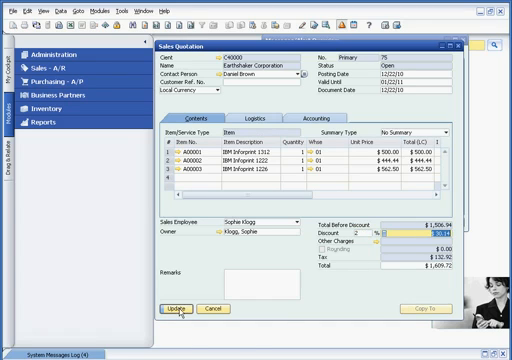
{"action": "left_click", "coordinate": [180, 308]}
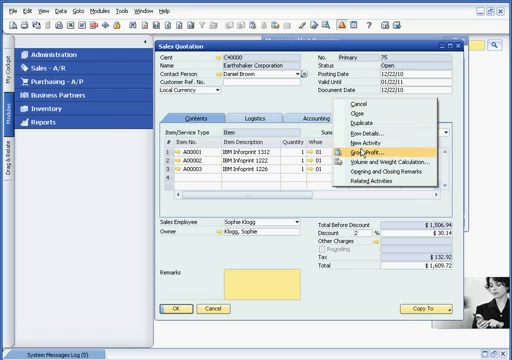
{"action": "left_click", "coordinate": [378, 154]}
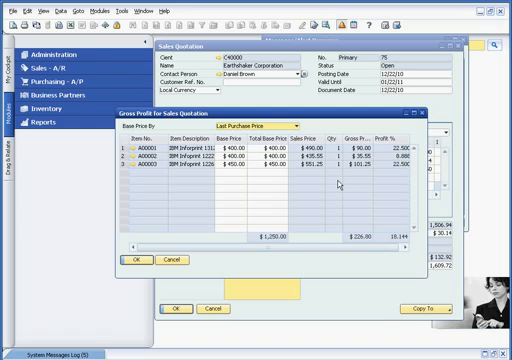
{"action": "left_click", "coordinate": [136, 258]}
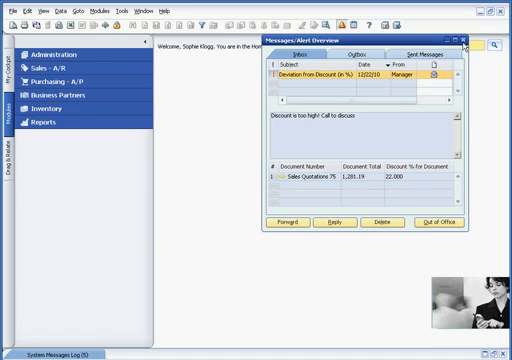
{"action": "left_click", "coordinate": [464, 40]}
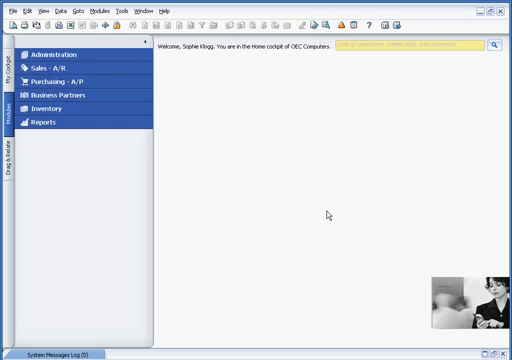